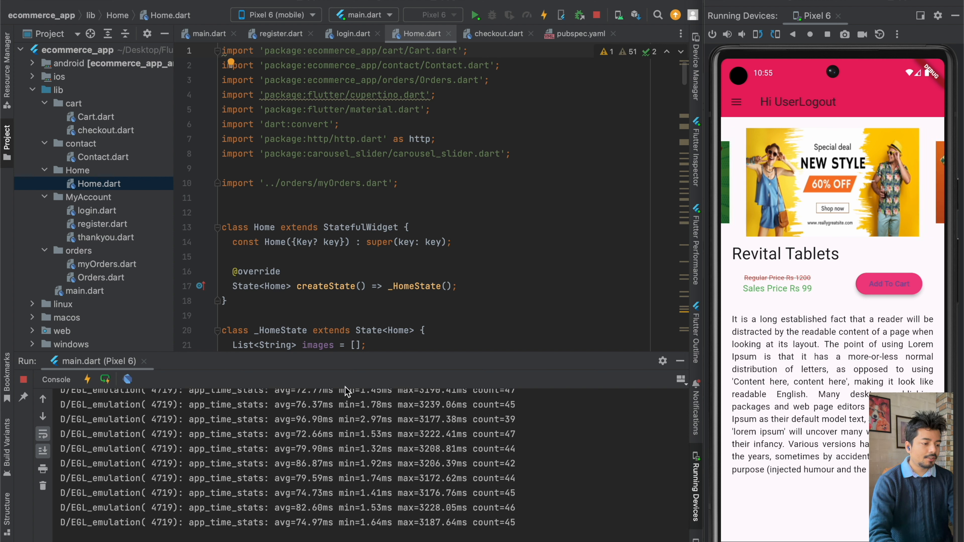
Create a new Dart file named logout in the MyAccount folder.
right_click(86, 197)
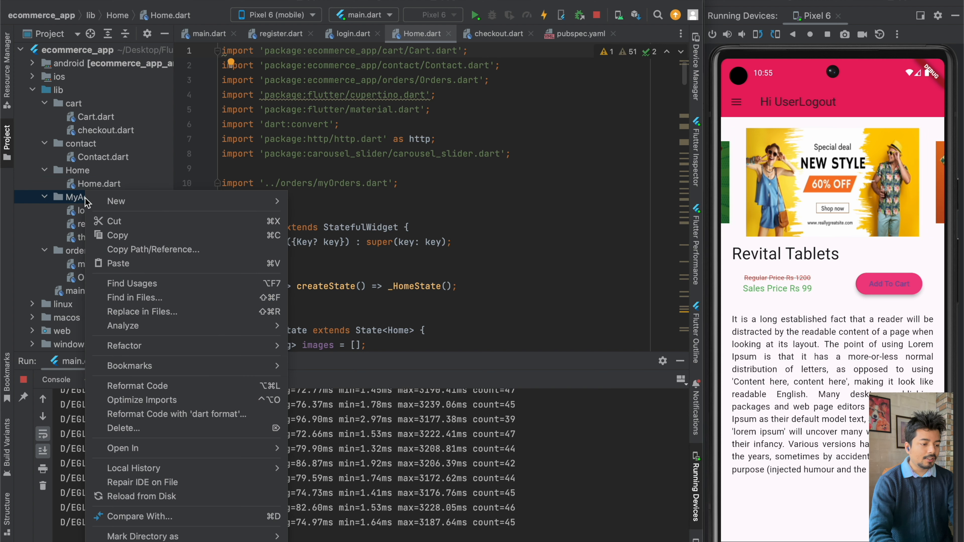
left_click(116, 201)
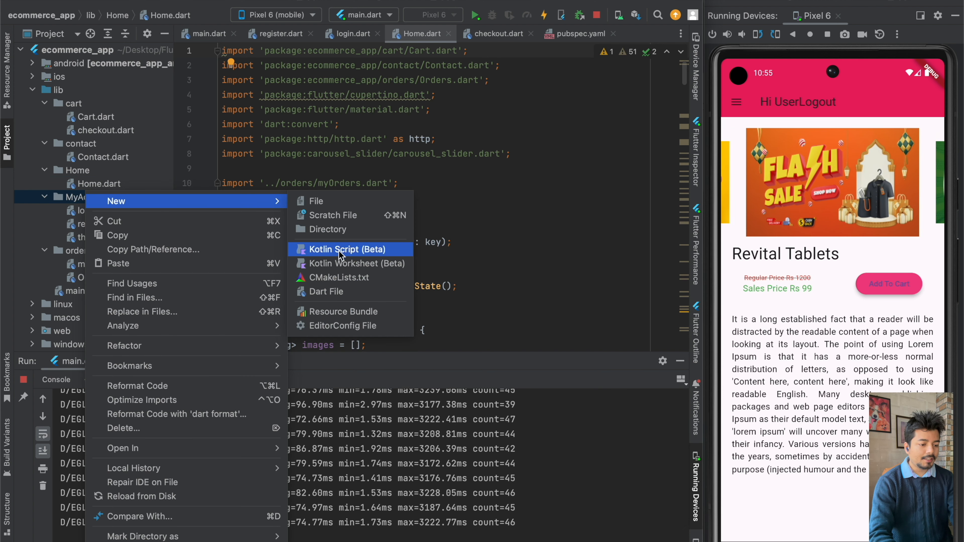
left_click(326, 291)
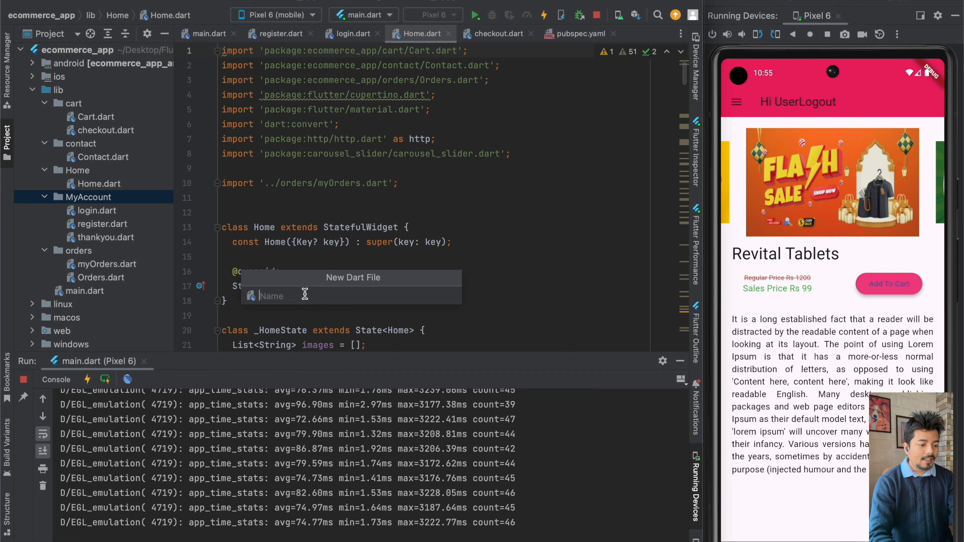
type("logout")
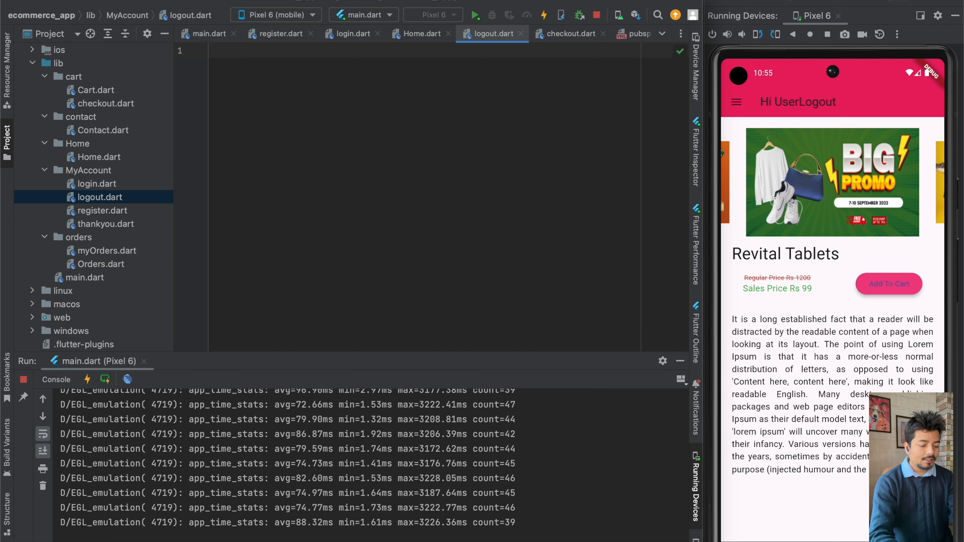
Generate a LogoutScreen stateful widget skeleton with the cupertino import.
type("s")
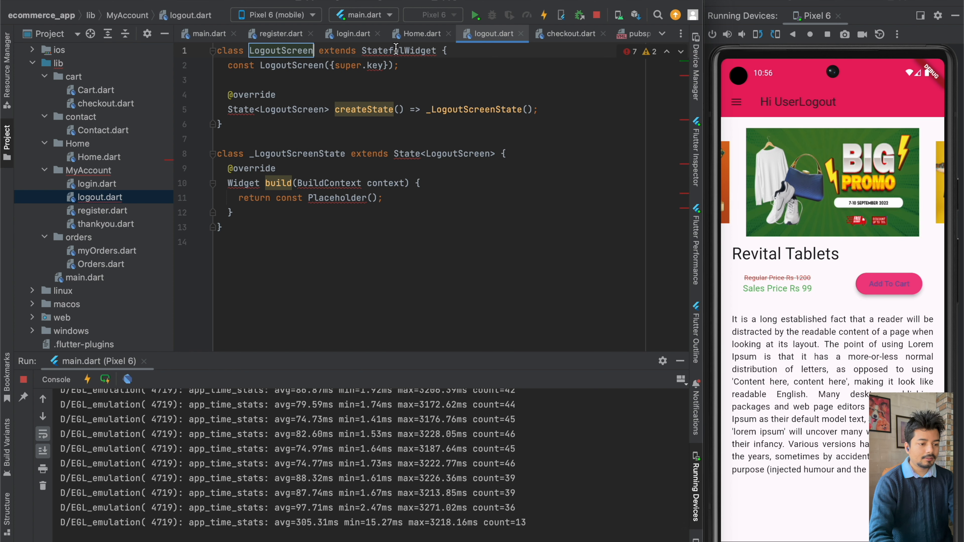
scroll("up", 3)
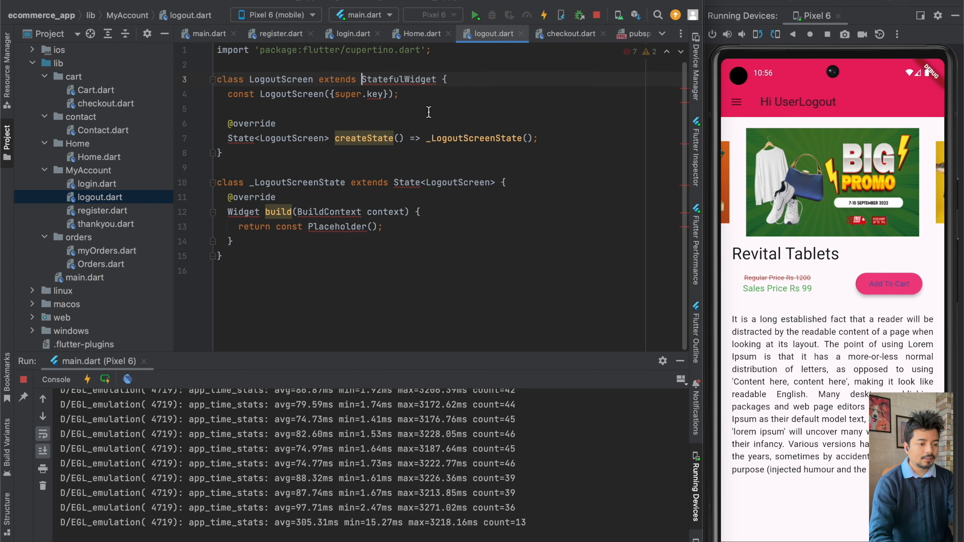
left_click(543, 14)
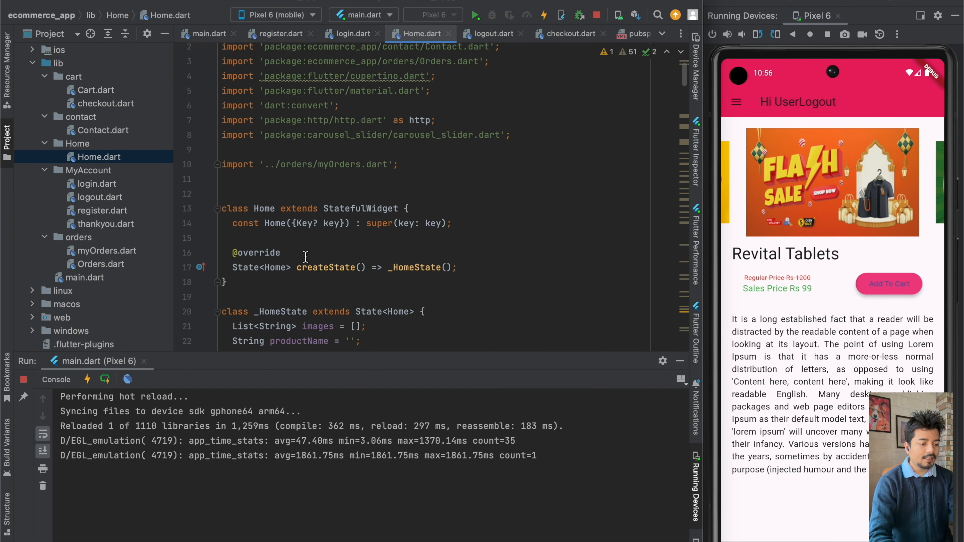
Show the app's five-item navigation drawer and locate the Drawer children in Home.dart.
scroll("down", 3)
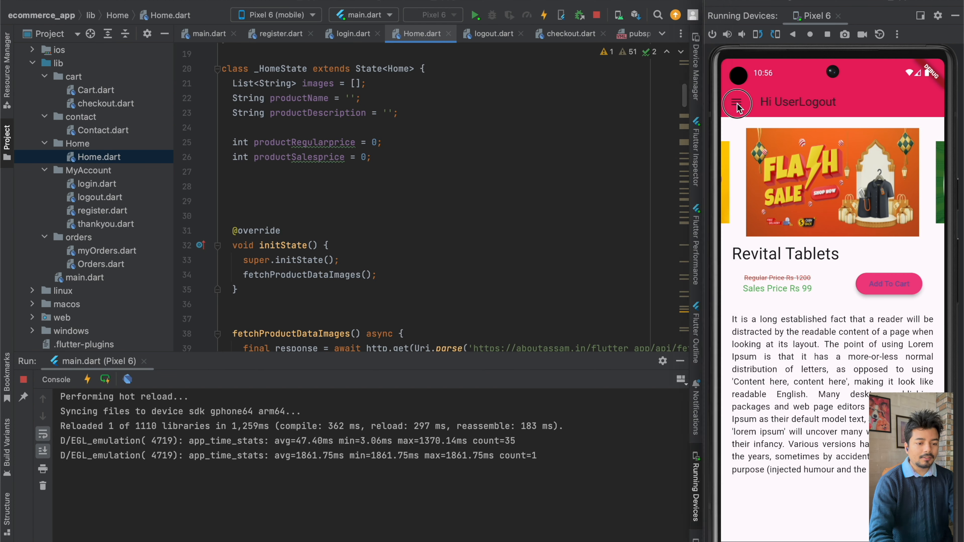
mouse_move(736, 102)
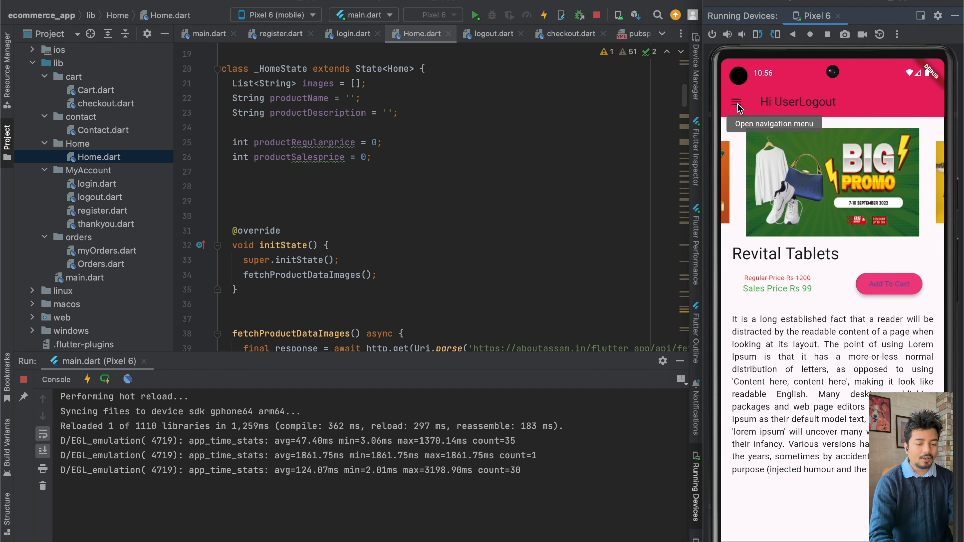
left_click(736, 102)
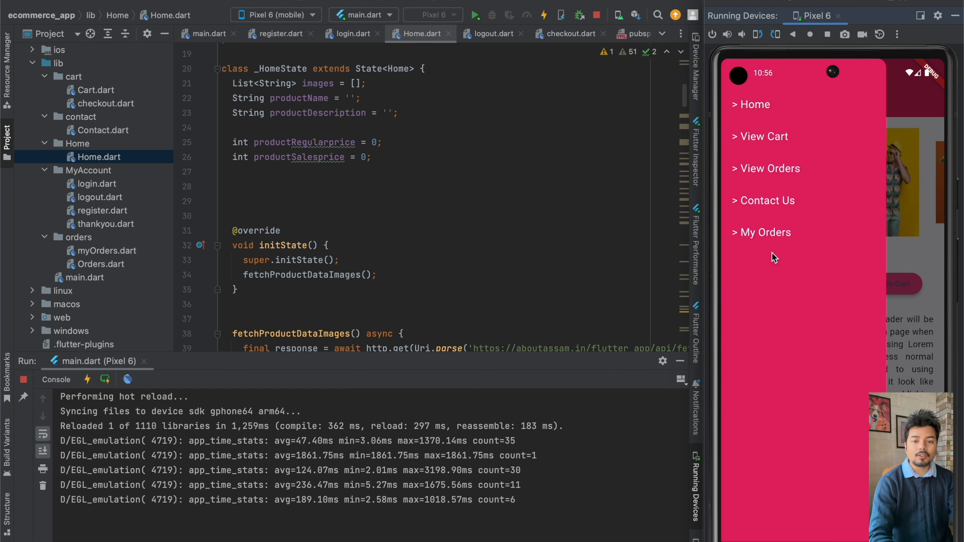
scroll("down", 3)
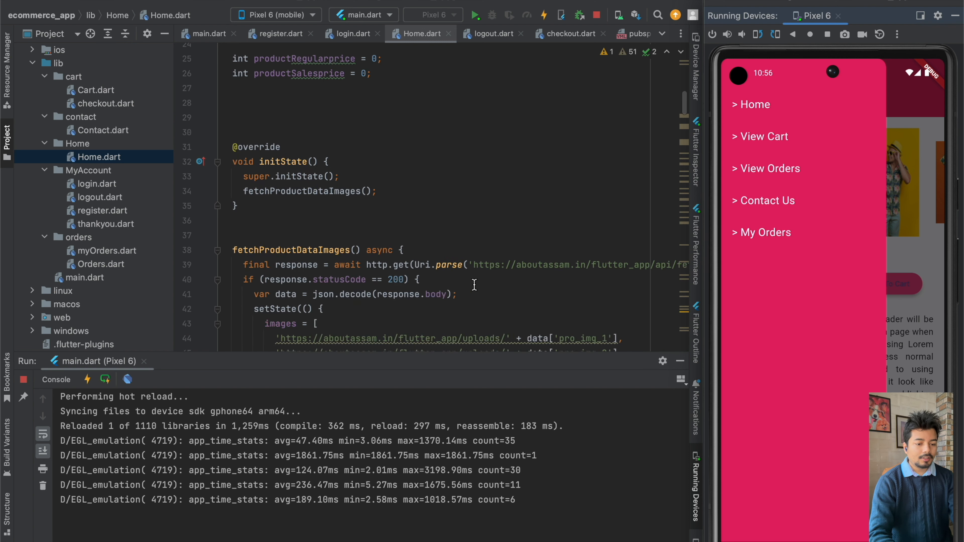
scroll("down", 3)
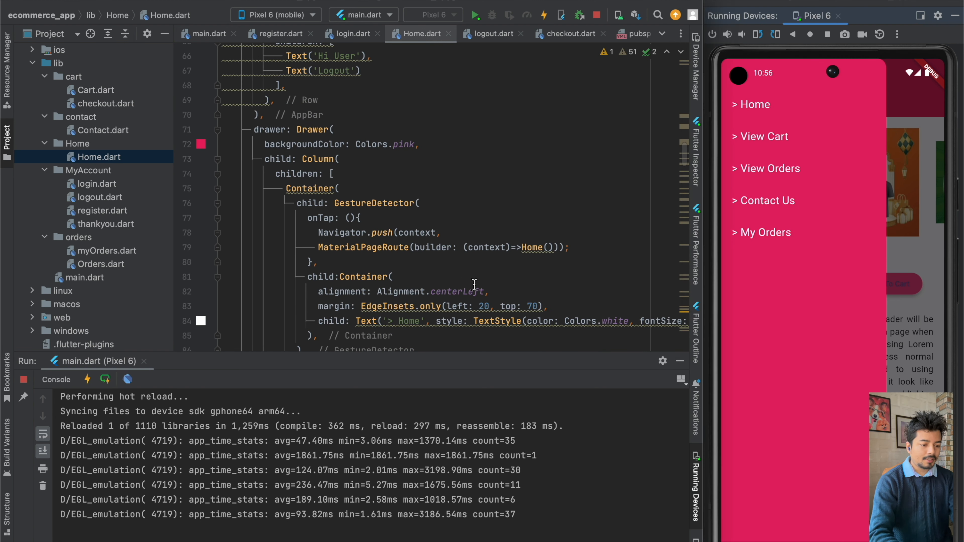
scroll("down", 3)
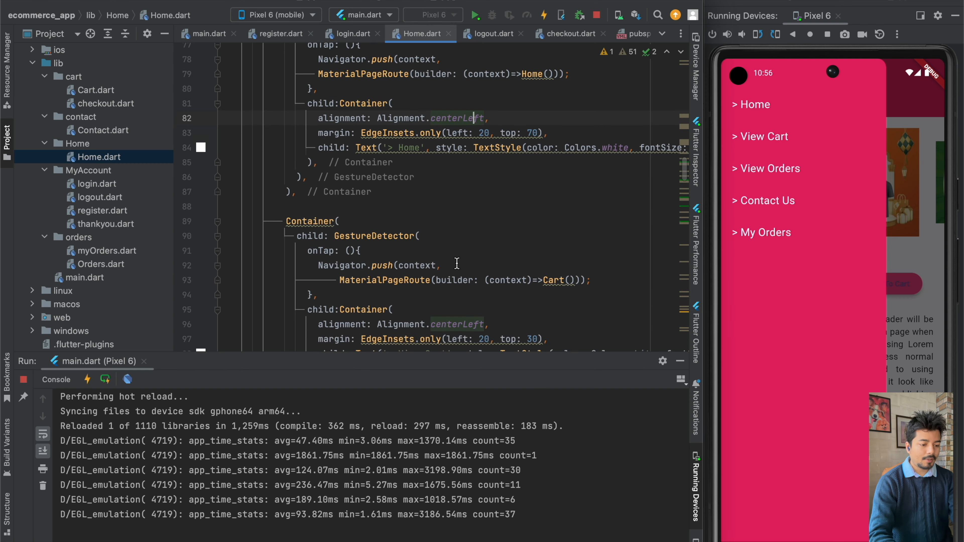
scroll("down", 3)
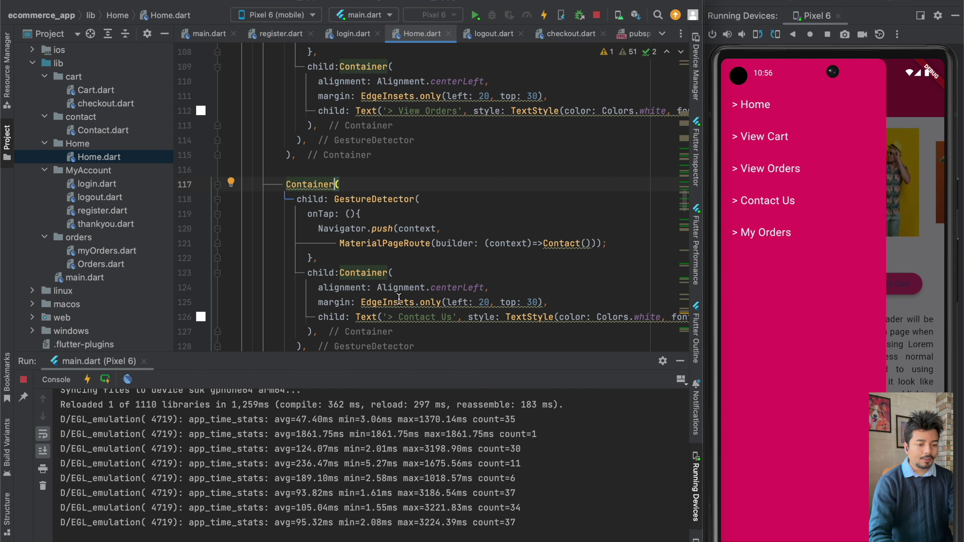
scroll("down", 3)
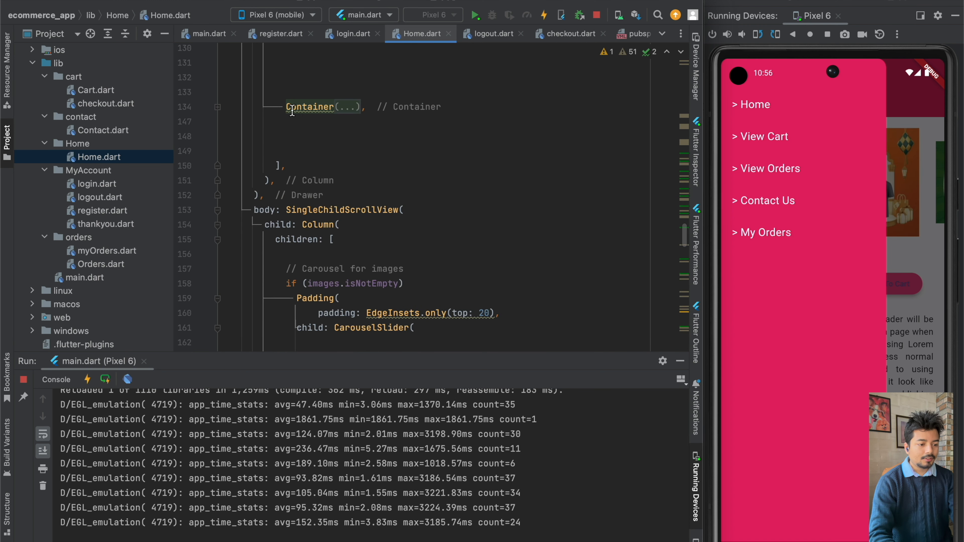
Add a '> Logout' drawer Container navigating to LogoutScreen() and hot reload to test it.
left_click(369, 107)
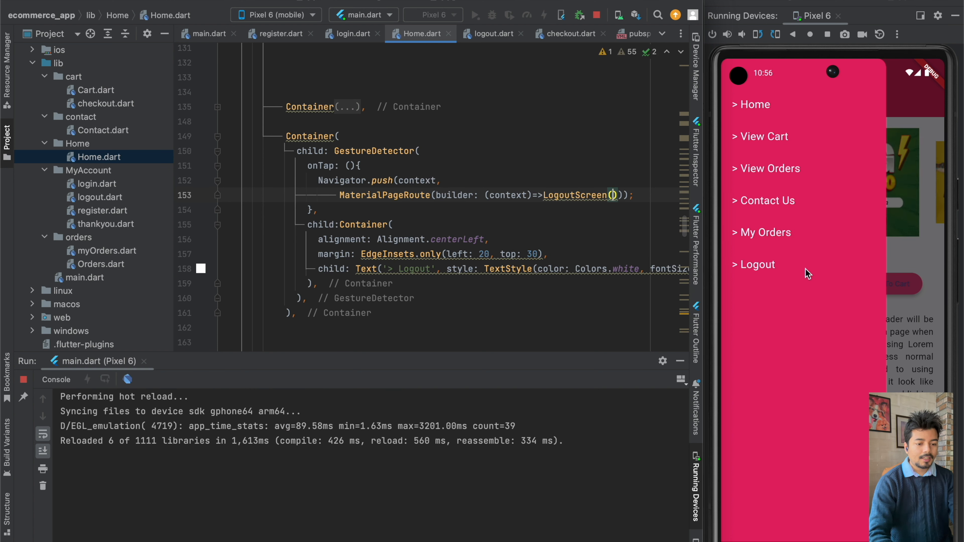
mouse_move(769, 271)
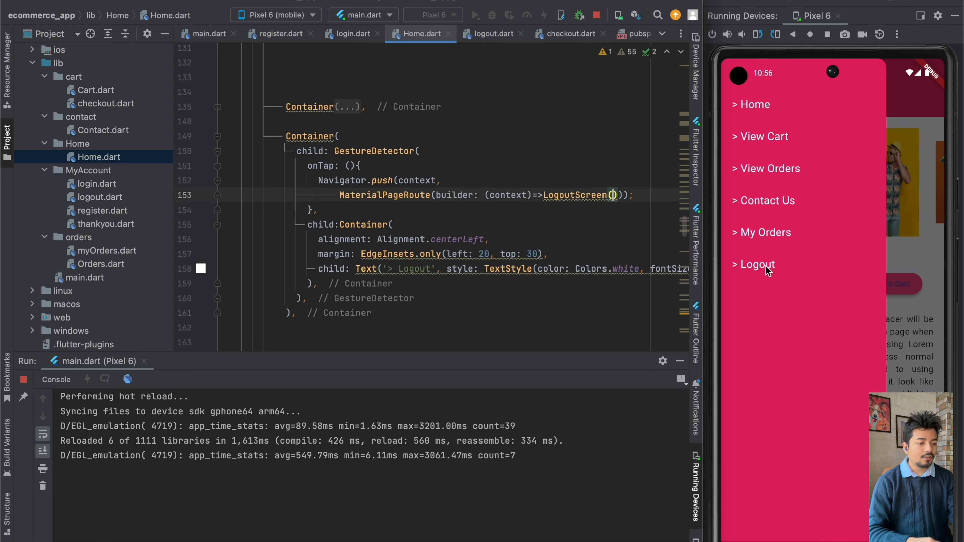
left_click(492, 33)
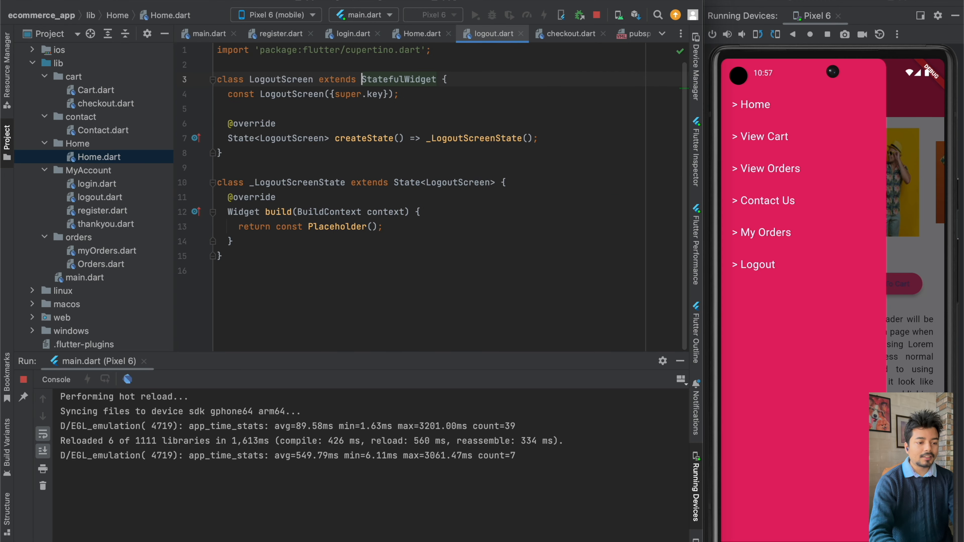
left_click(489, 33)
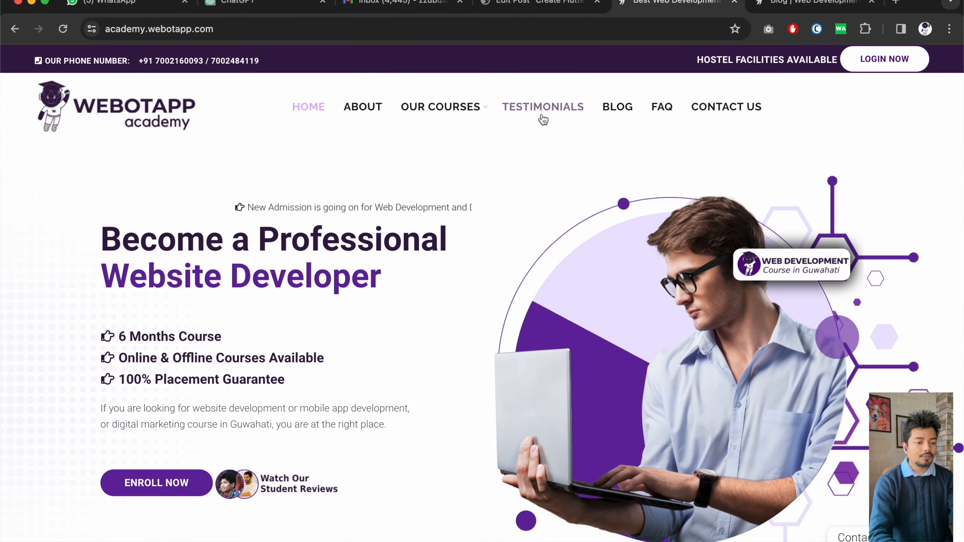
Reach step 2 of the Webotapp Academy Flutter logout screen tutorial with its async logout code.
left_click(617, 107)
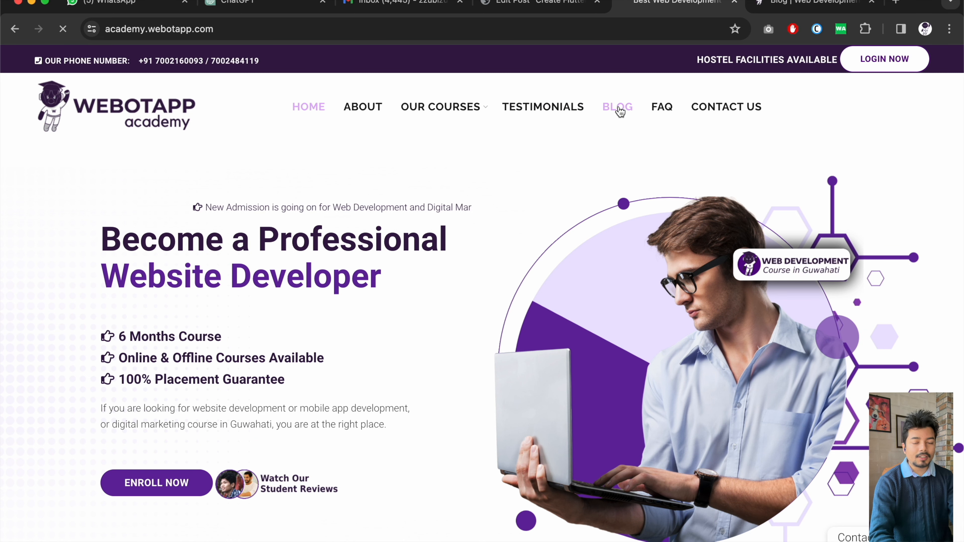
left_click(617, 107)
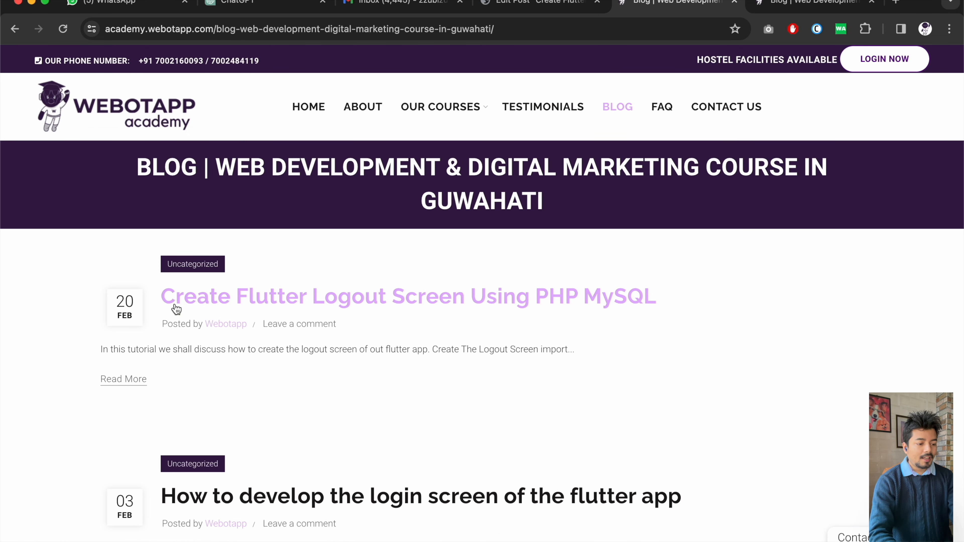
mouse_move(207, 306)
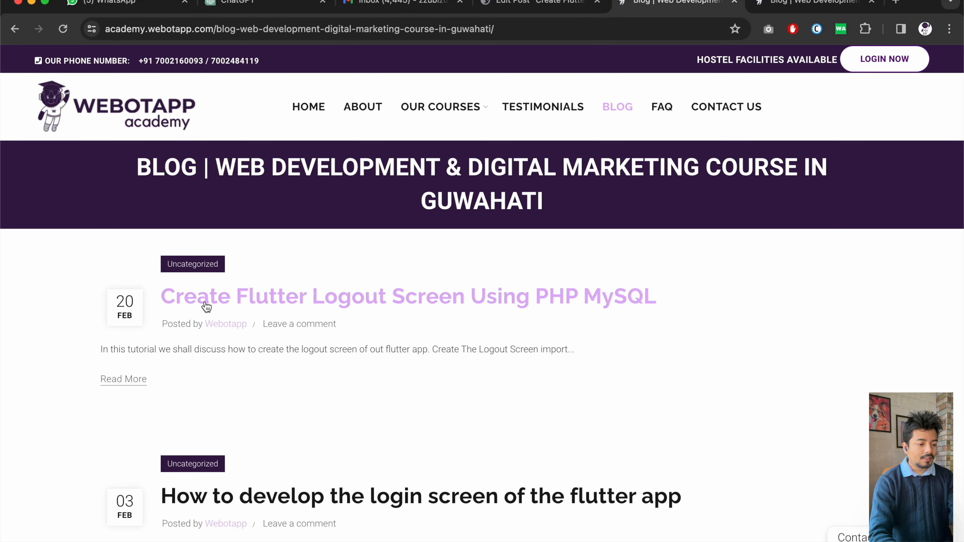
mouse_move(328, 303)
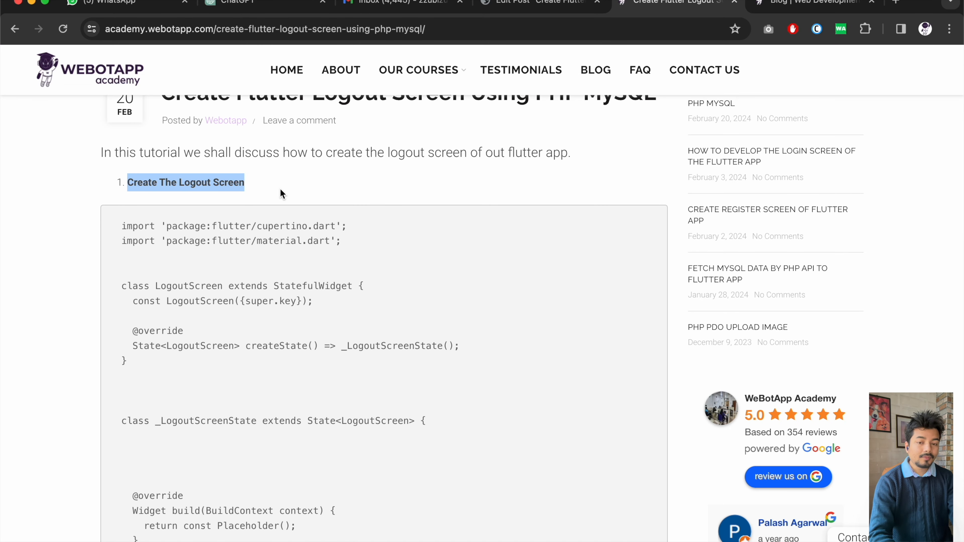
scroll("down", 3)
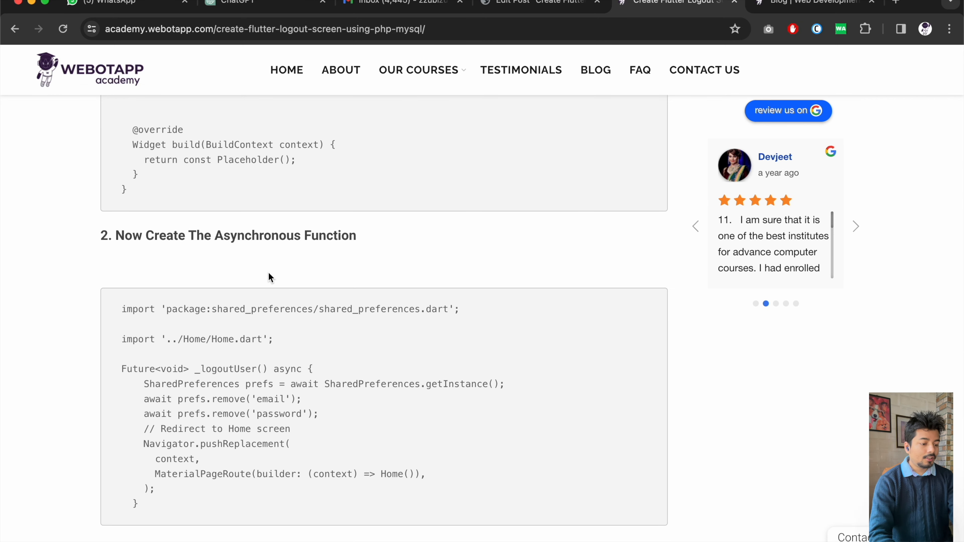
scroll("down", 3)
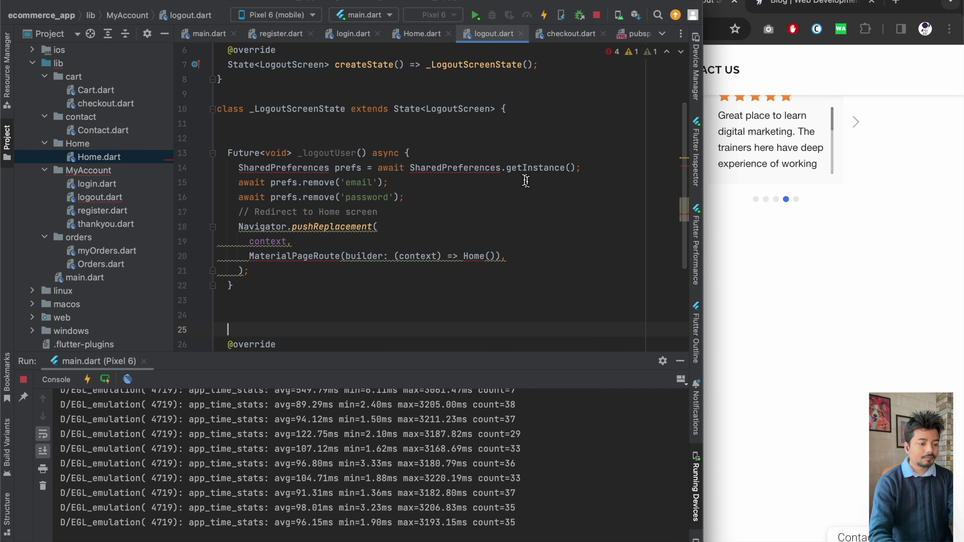
Import shared_preferences to fix the undefined SharedPreferences class in _logoutUser.
left_click(855, 121)
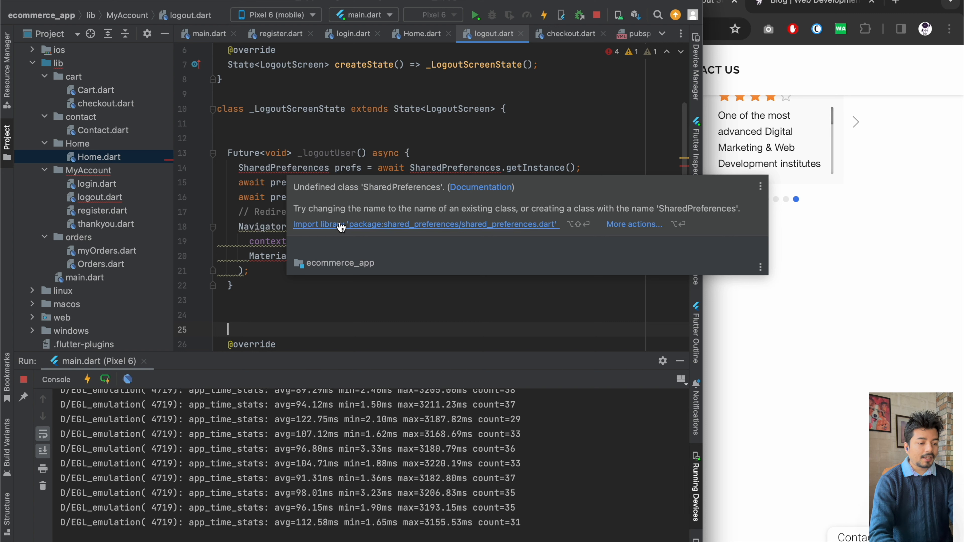
mouse_move(446, 232)
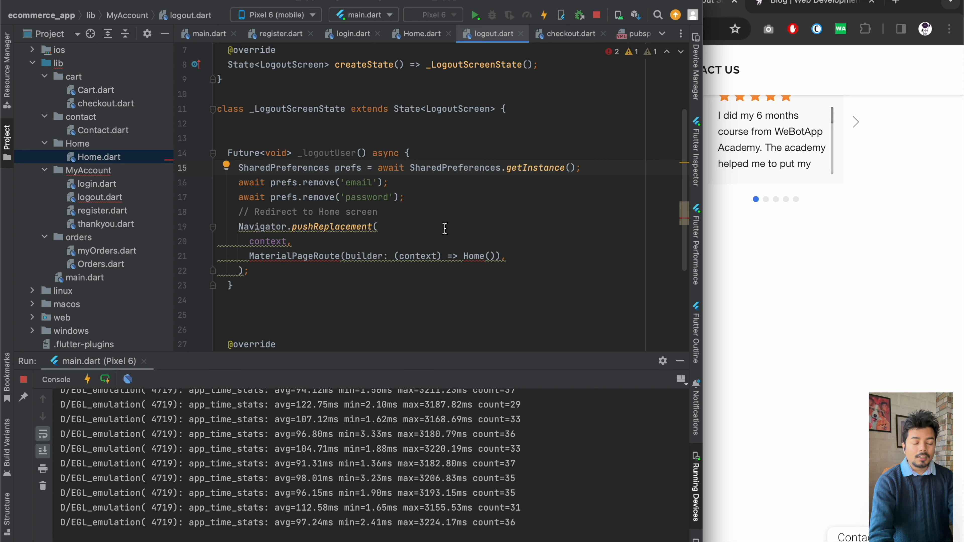
left_click(854, 121)
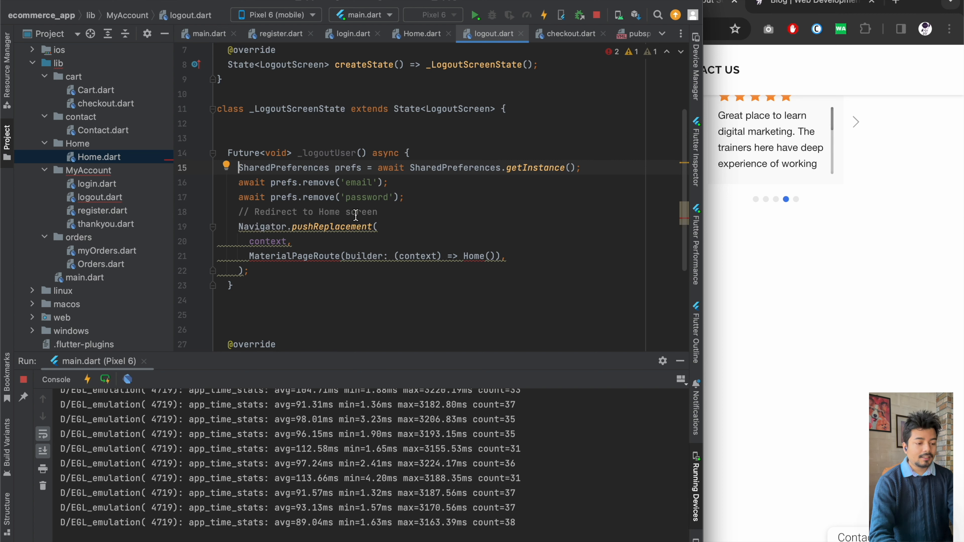
mouse_move(372, 197)
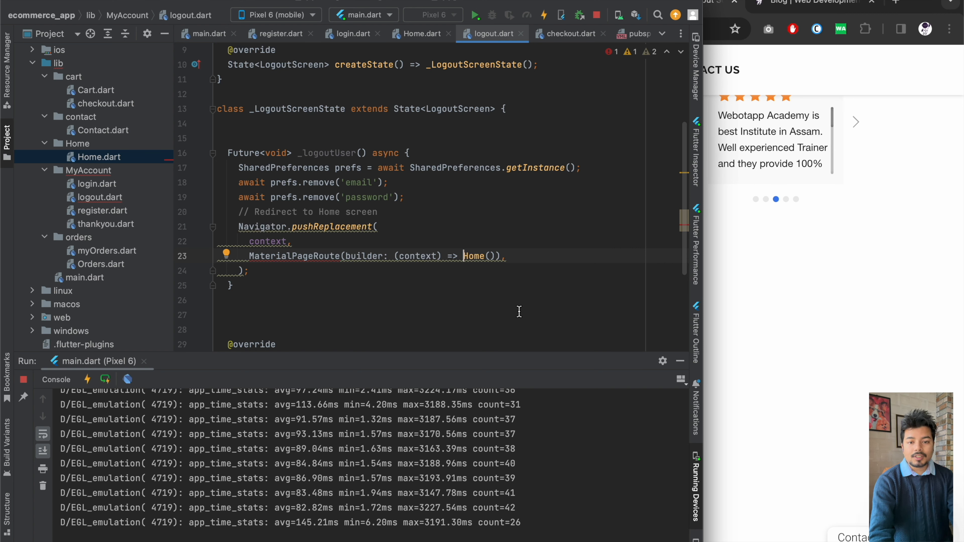
Select the credential-clearing lines and import the material library for MaterialPageRoute.
double_click(251, 197)
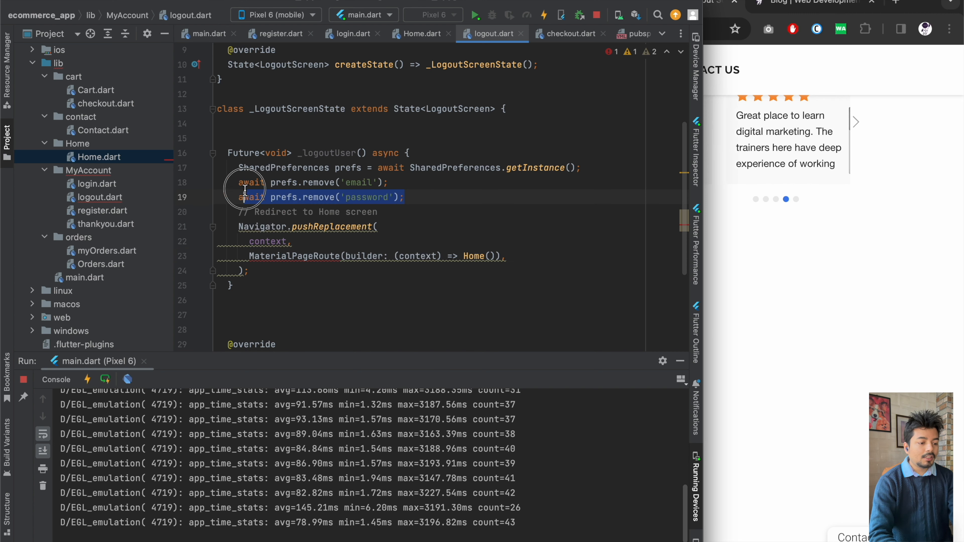
left_click_drag(246, 196, 240, 167)
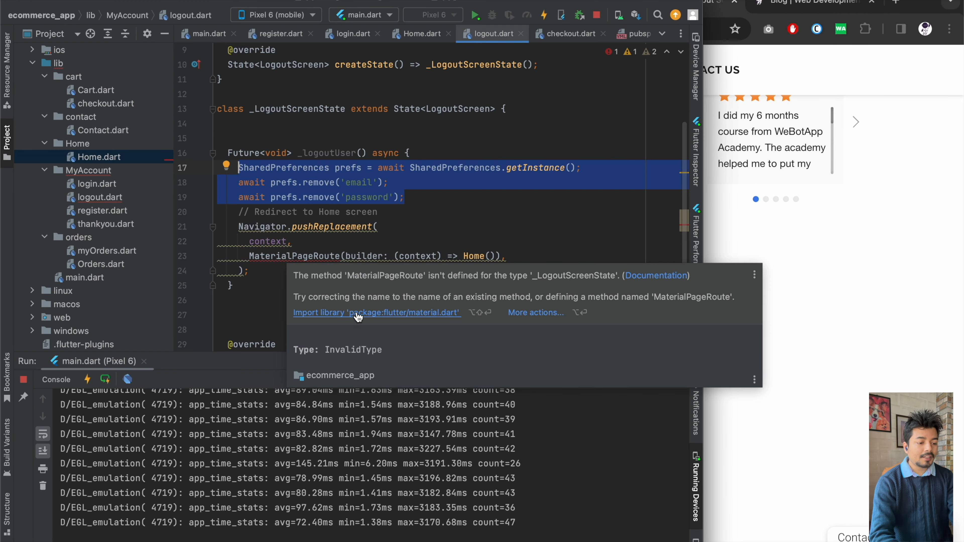
left_click(356, 314)
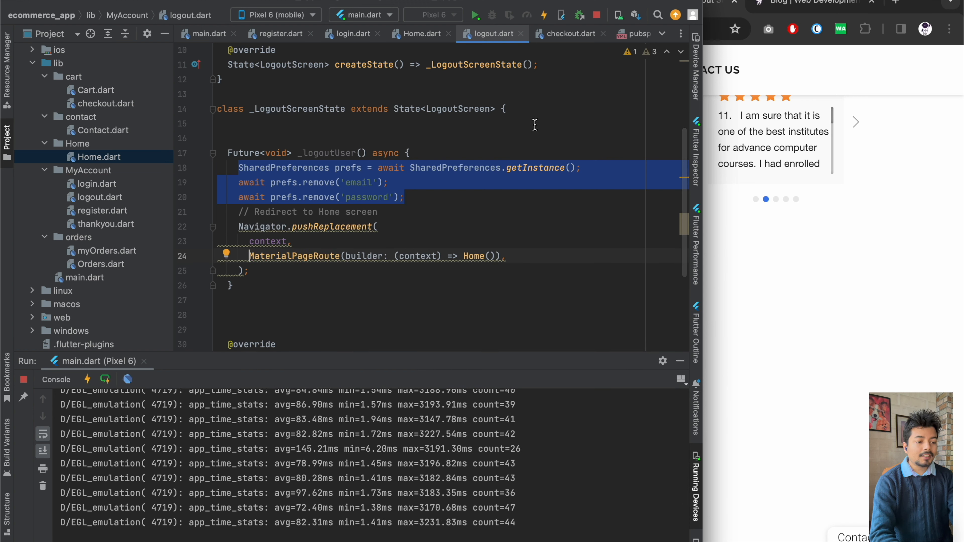
scroll("up", 3)
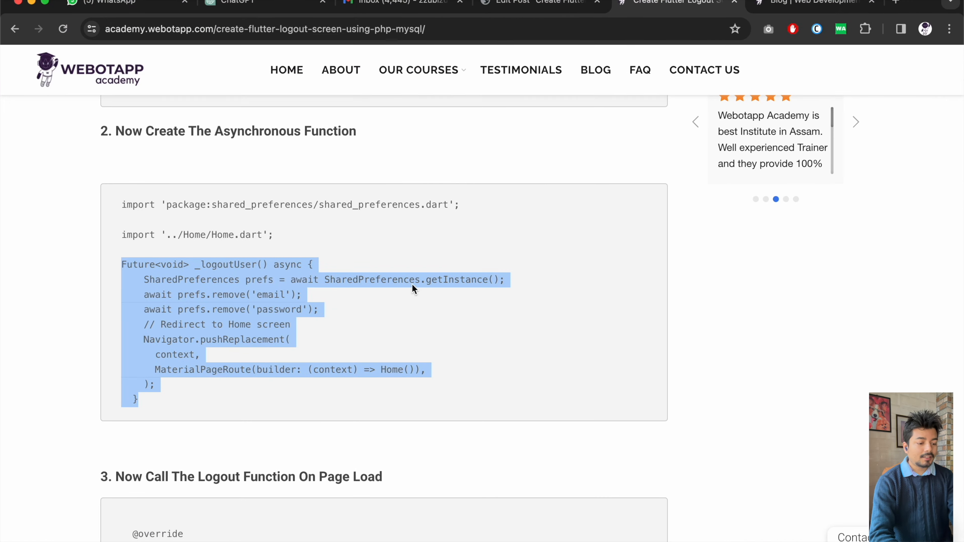
Scroll the tutorial to step 3, calling the logout function on page load.
scroll("down", 3)
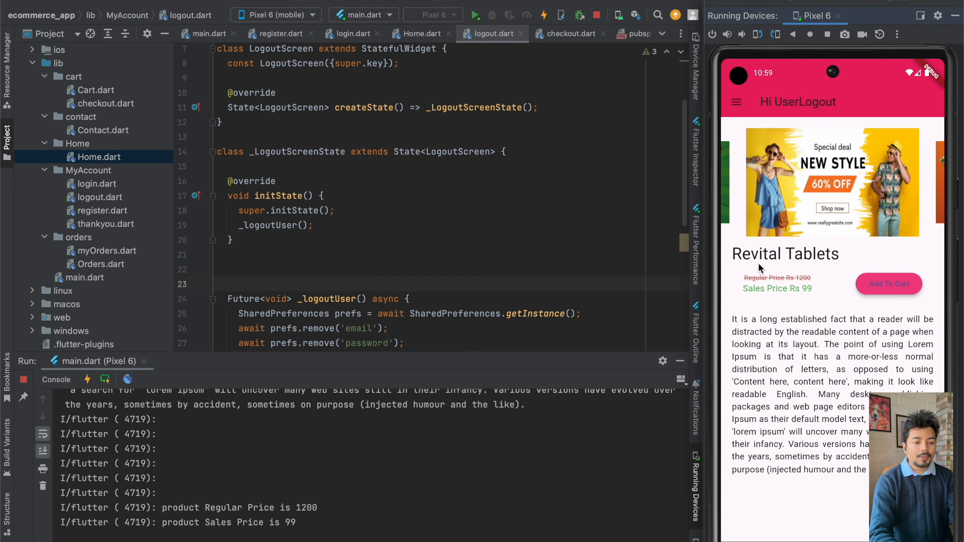
mouse_move(802, 172)
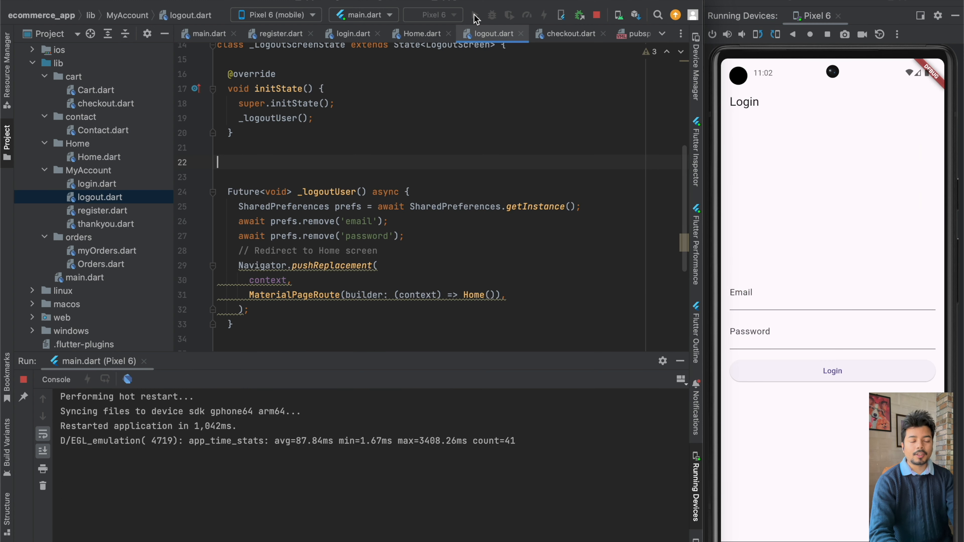
mouse_move(474, 14)
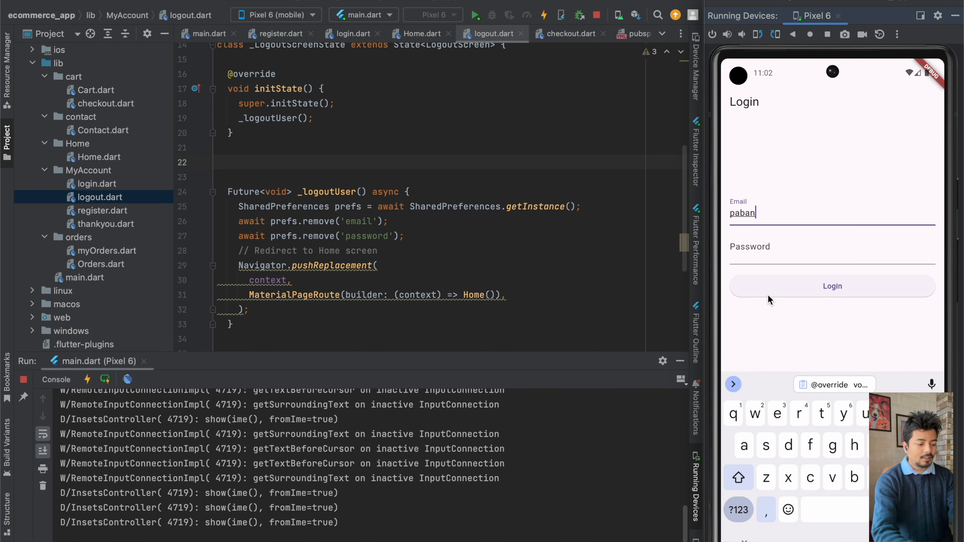
type("@webotapp.com")
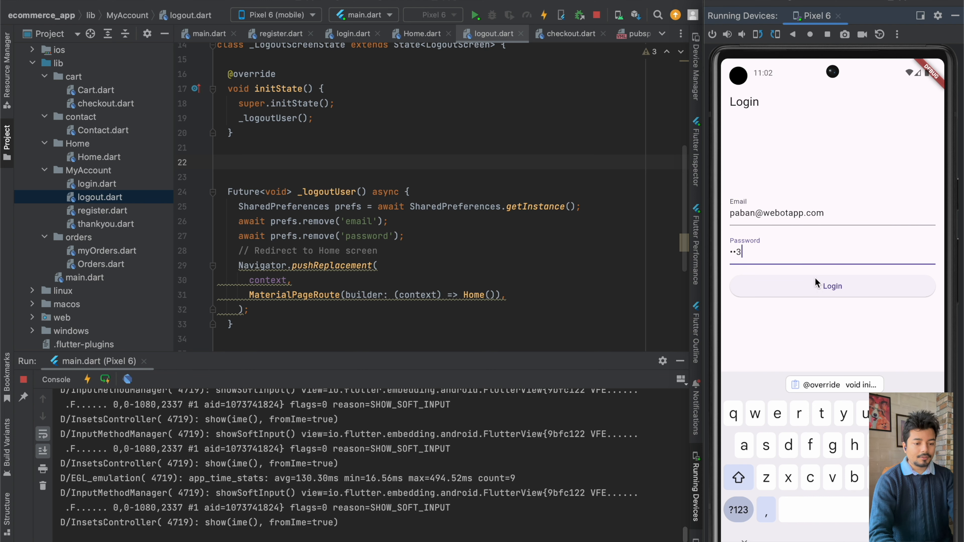
left_click(832, 286)
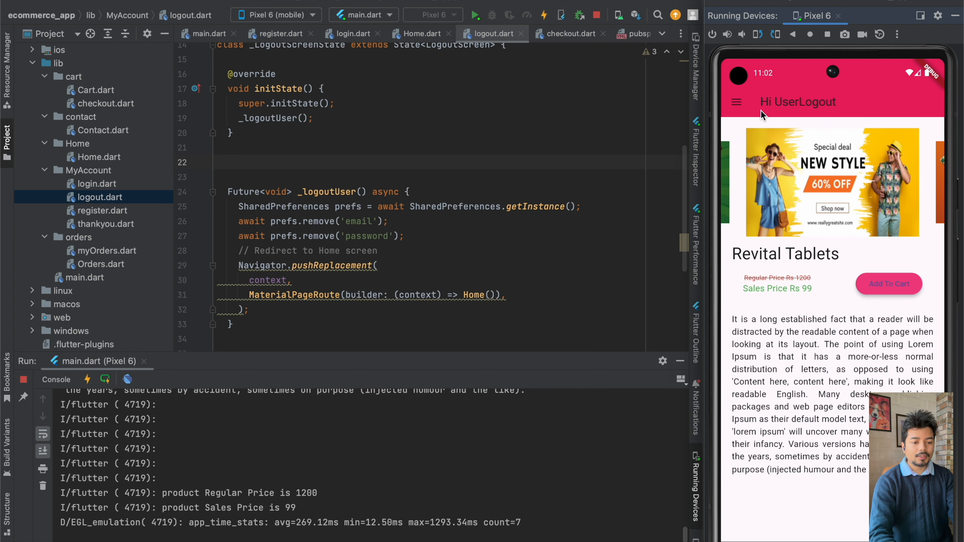
left_click(736, 102)
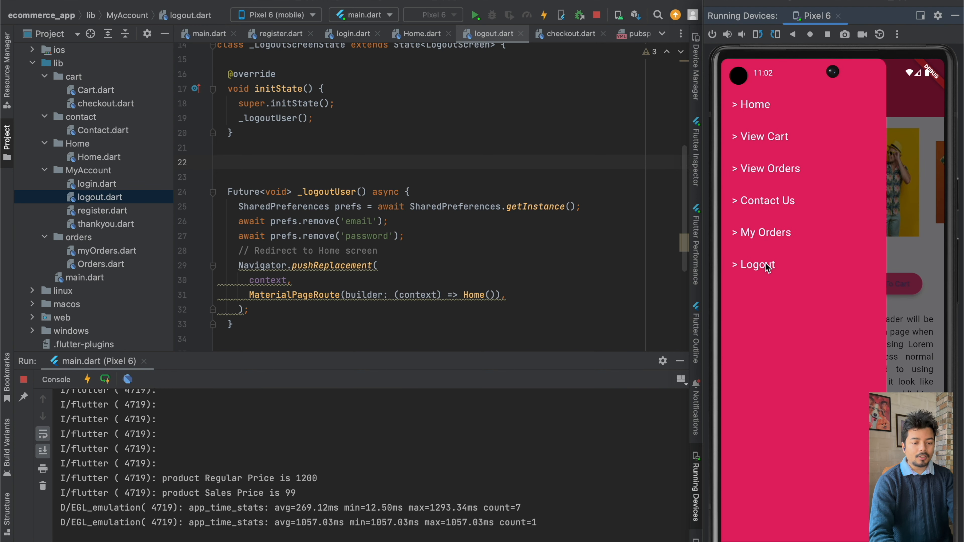